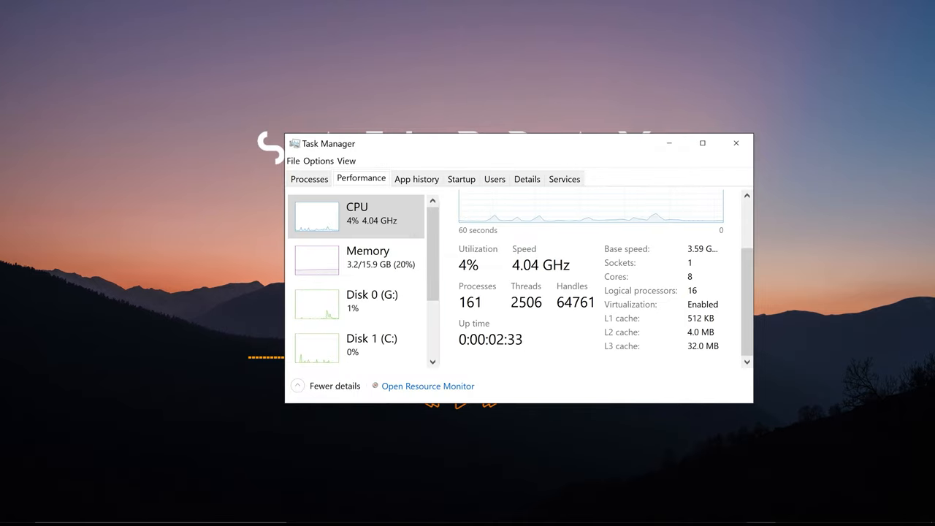
- Bring the Steam library window to the front after reviewing CPU core count
left_click(16, 508)
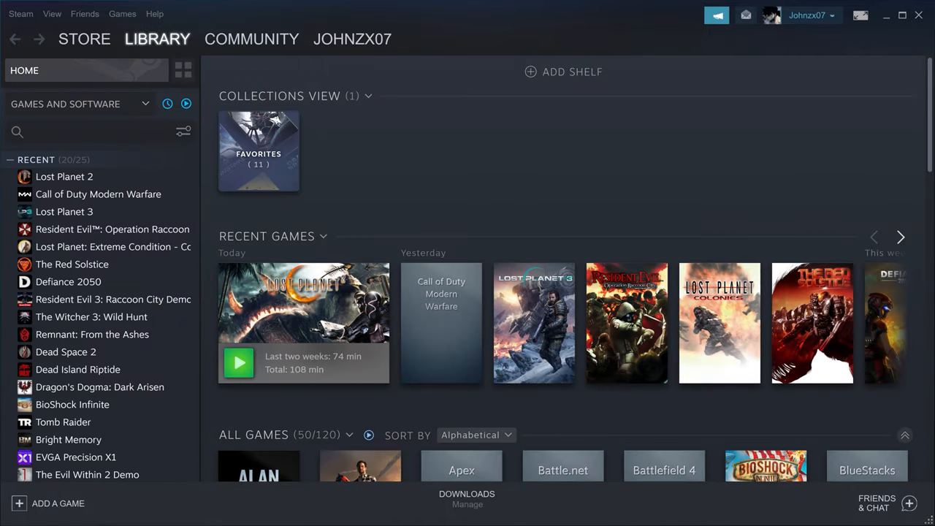
- Launch Lost Planet 2 from its Steam library page
left_click(65, 175)
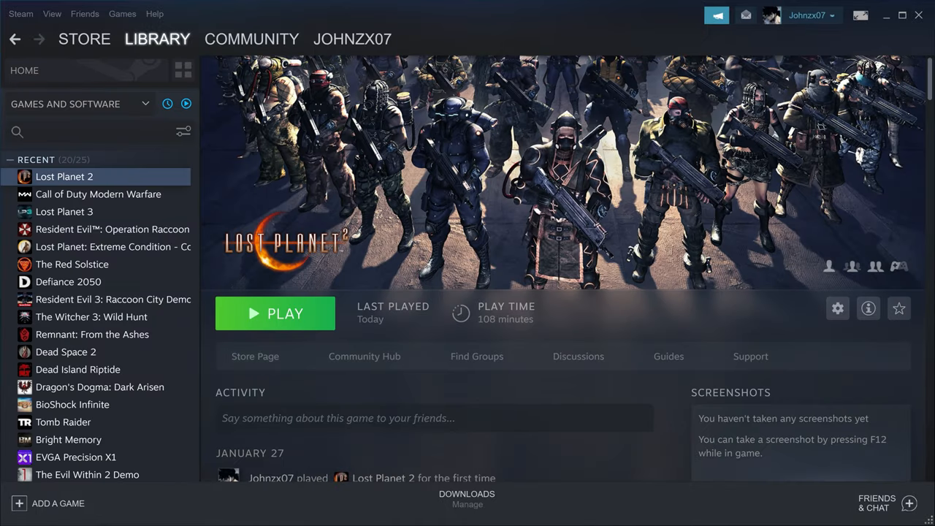
left_click(275, 313)
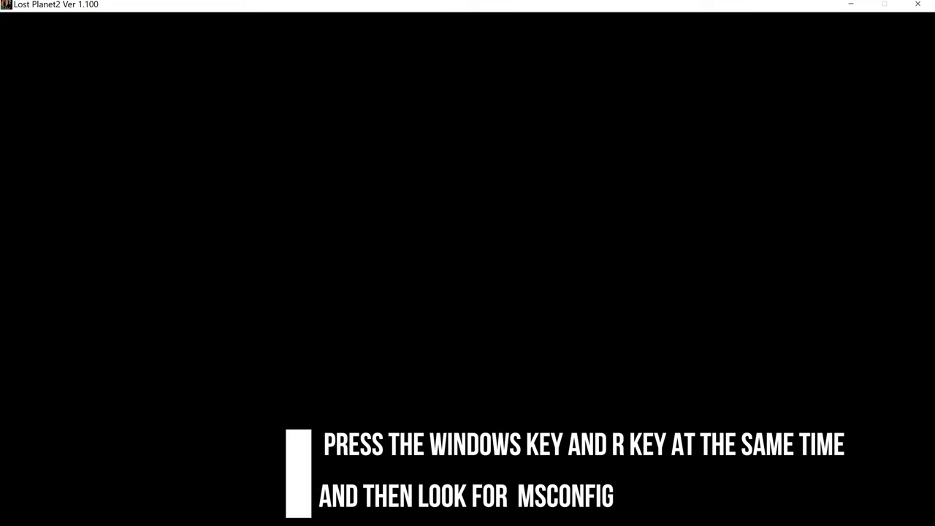
- End the unresponsive LP2DX11.exe process in Task Manager and close Task Manager
key("alt+tab")
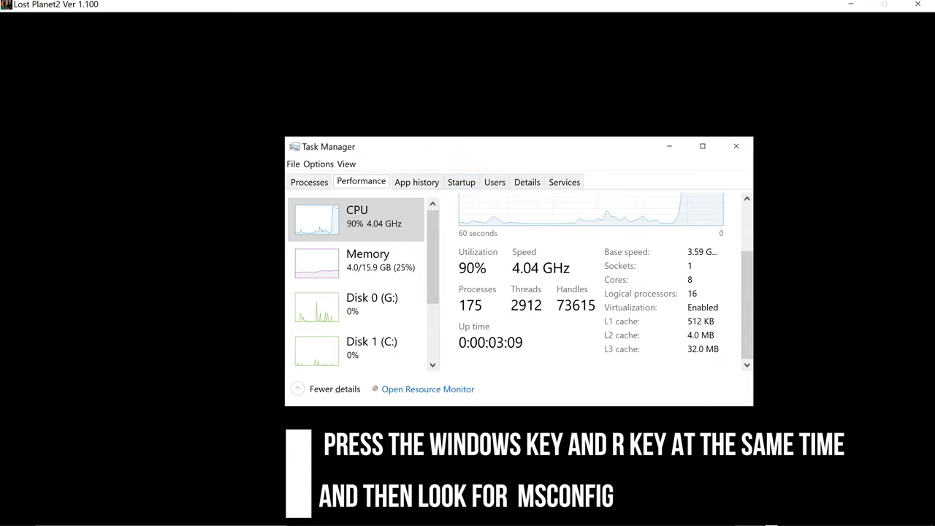
left_click(310, 181)
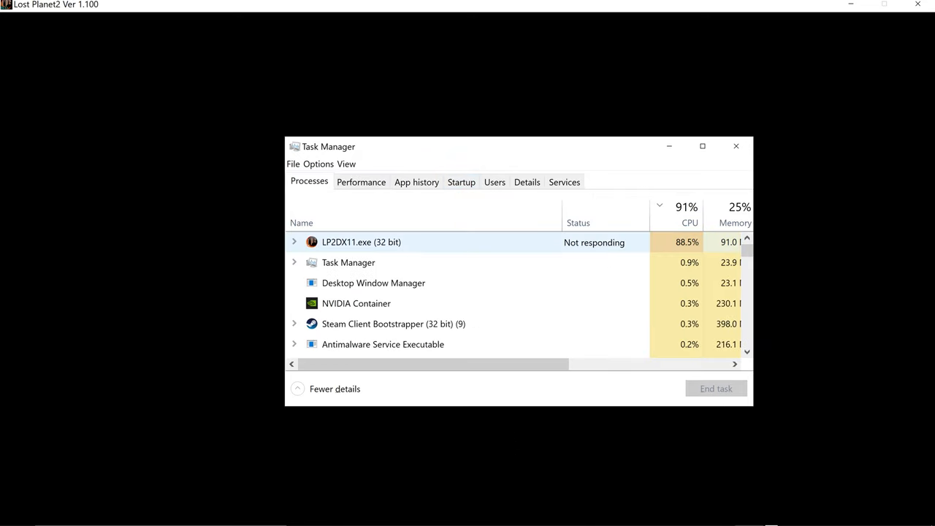
left_click(361, 242)
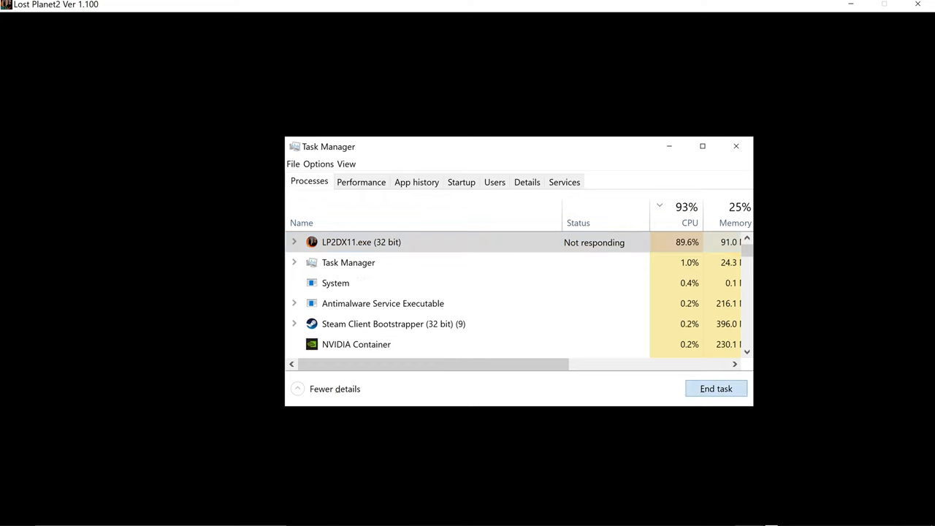
left_click(716, 389)
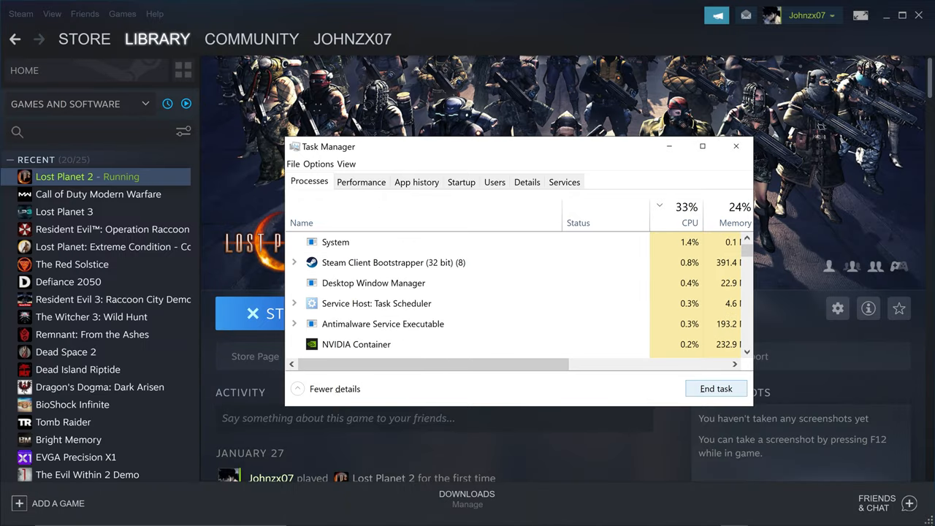
left_click(737, 146)
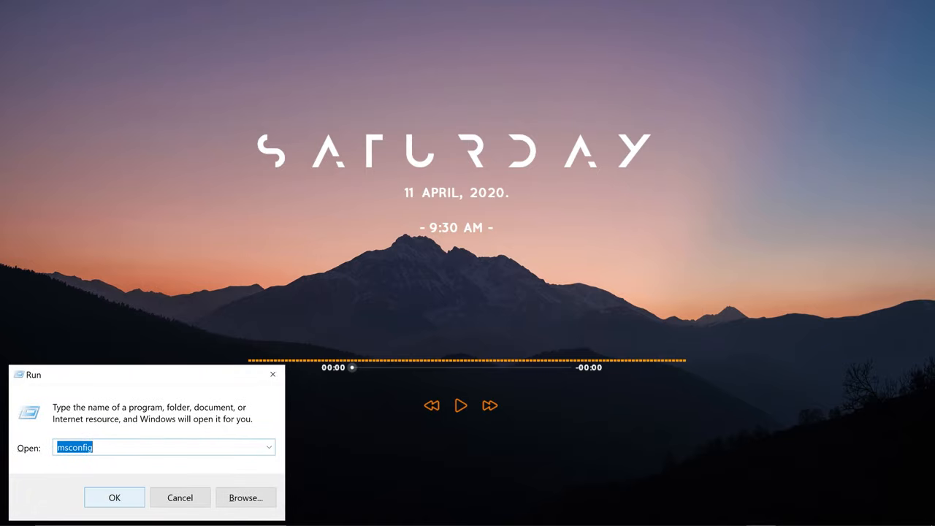
- Run msconfig and reach the Boot tab's Advanced options to limit processor count
left_click(114, 497)
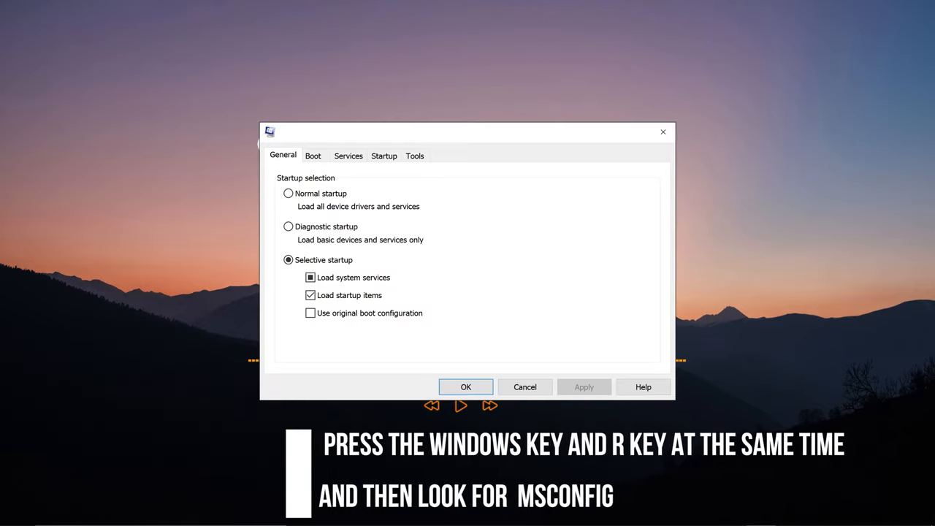
left_click(312, 155)
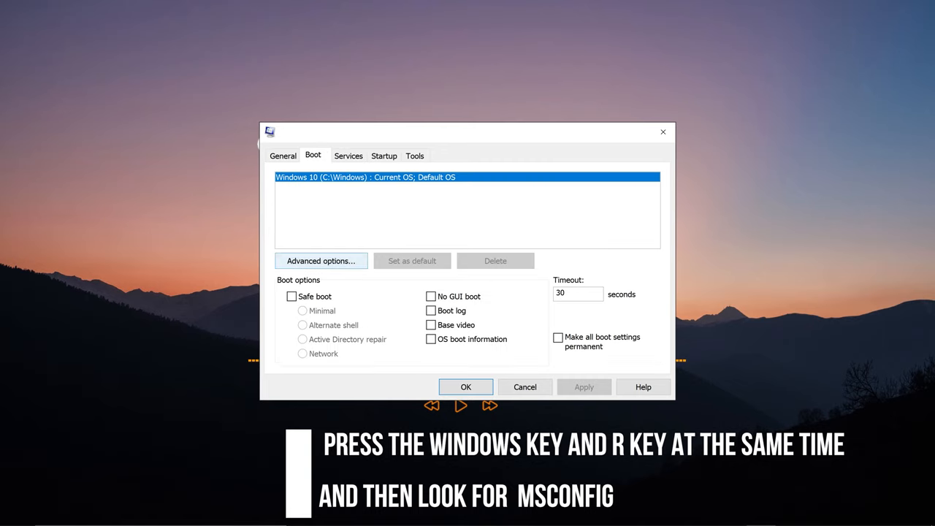
left_click(320, 260)
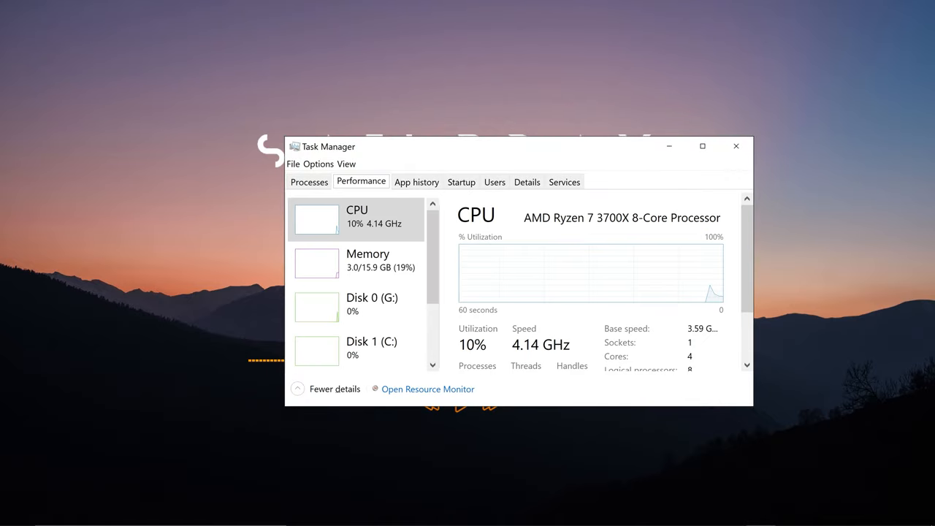
- Confirm 4 cores and 8 logical processors in Task Manager, then close it
scroll("down", 3)
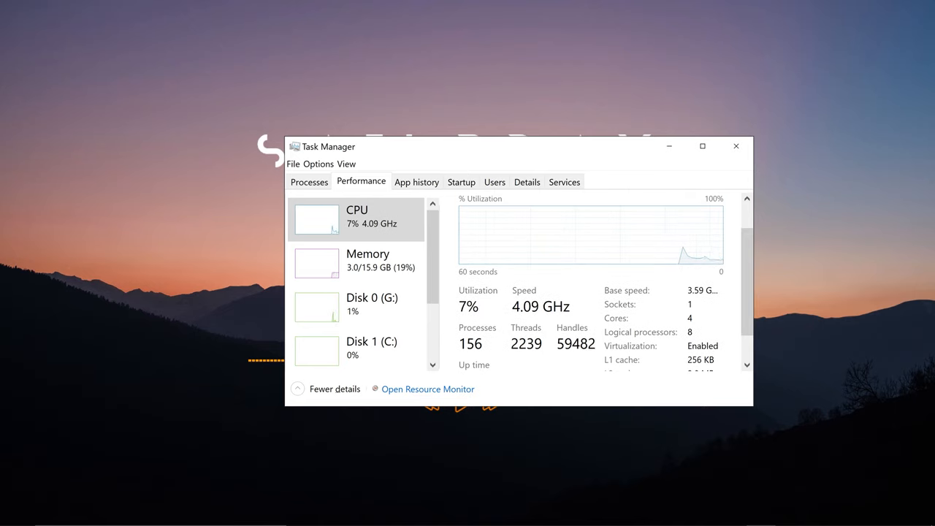
mouse_move(736, 146)
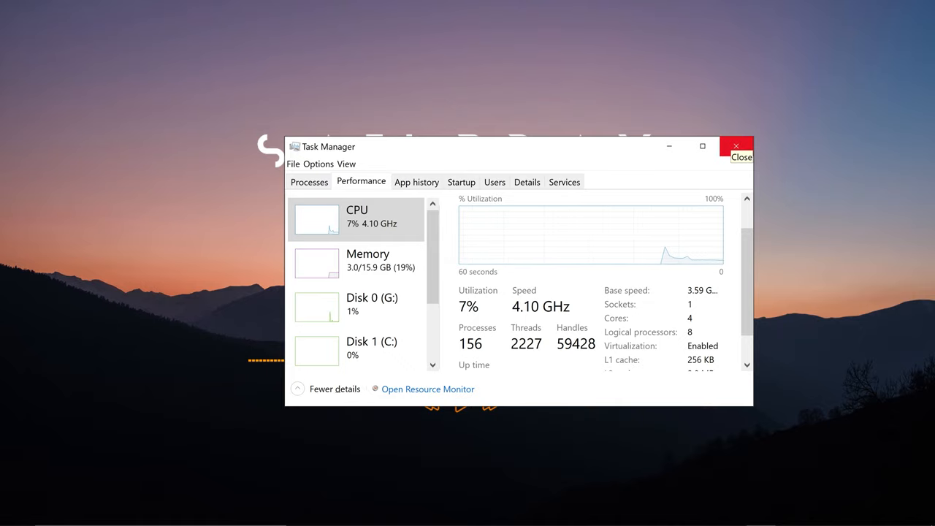
left_click(737, 146)
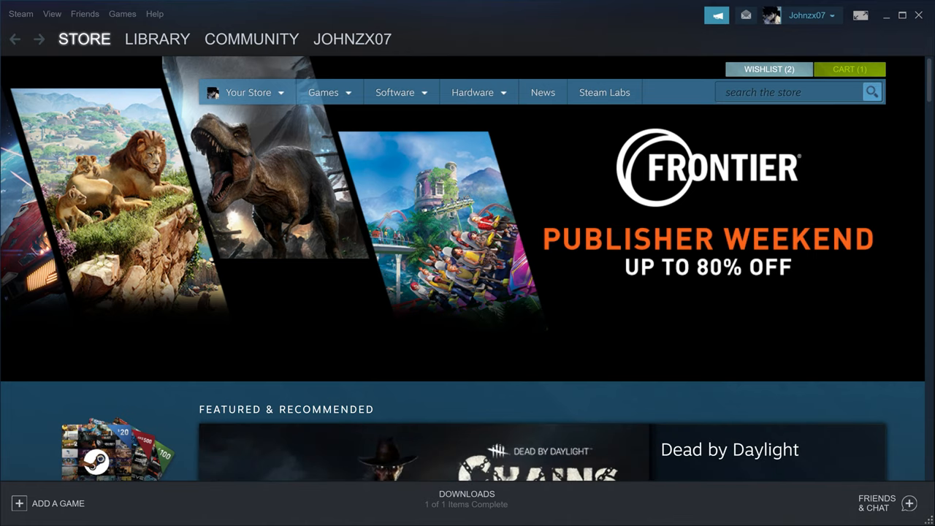
- Relaunch Lost Planet 2 from the library, allowing Steam Client Service to make changes
left_click(157, 38)
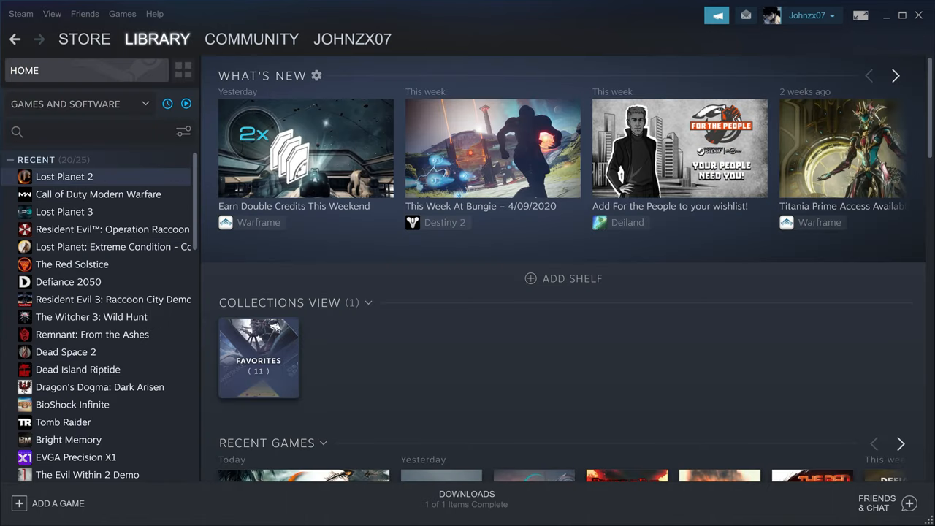
left_click(64, 175)
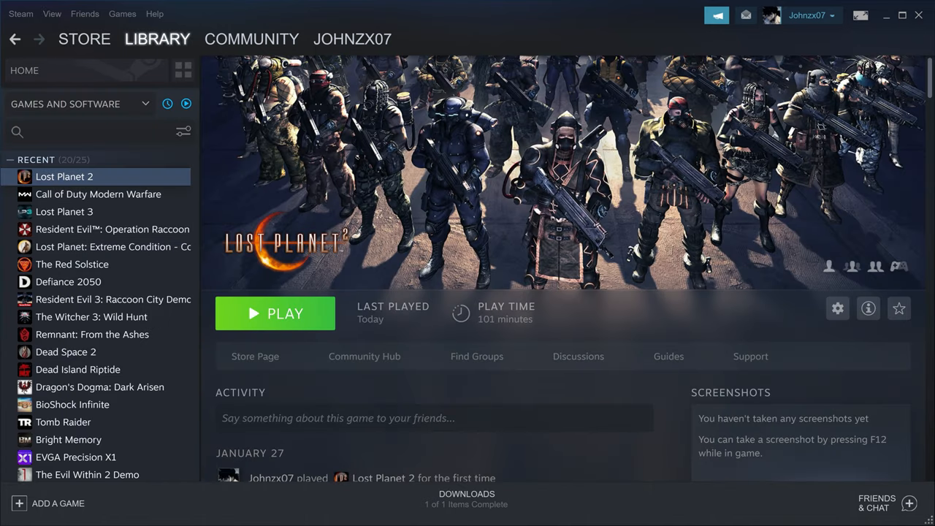
left_click(275, 312)
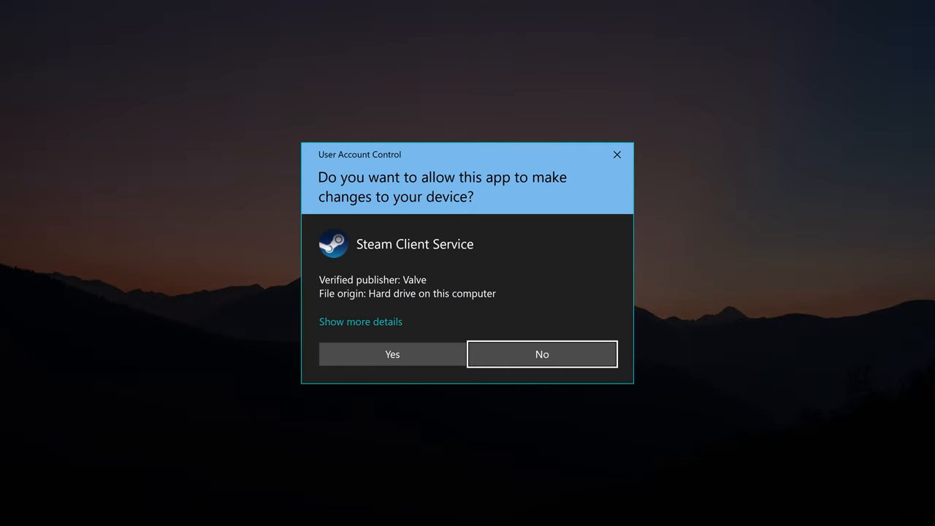
left_click(391, 353)
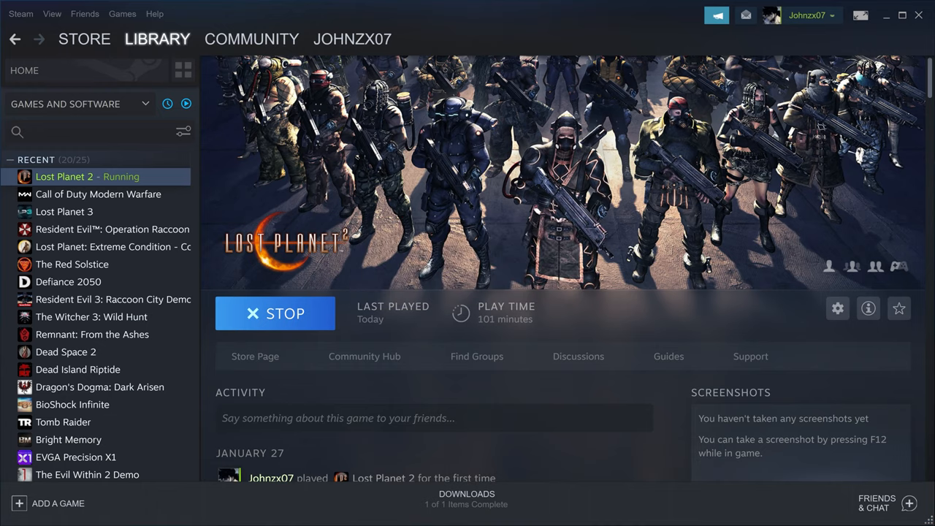
- Switch to the Lost Planet 2 window and let it reach Load successful
left_click(16, 511)
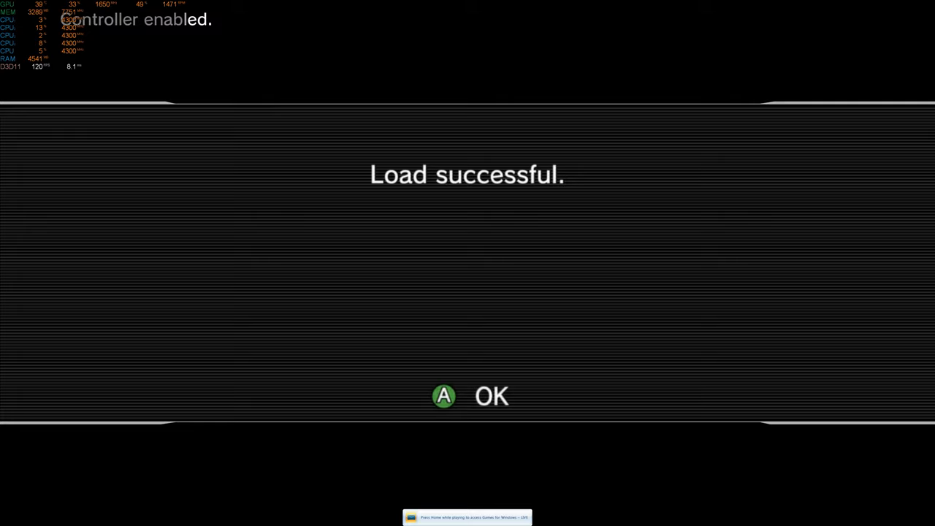
- Dismiss the Load successful message and review the PC Settings options
left_click(468, 395)
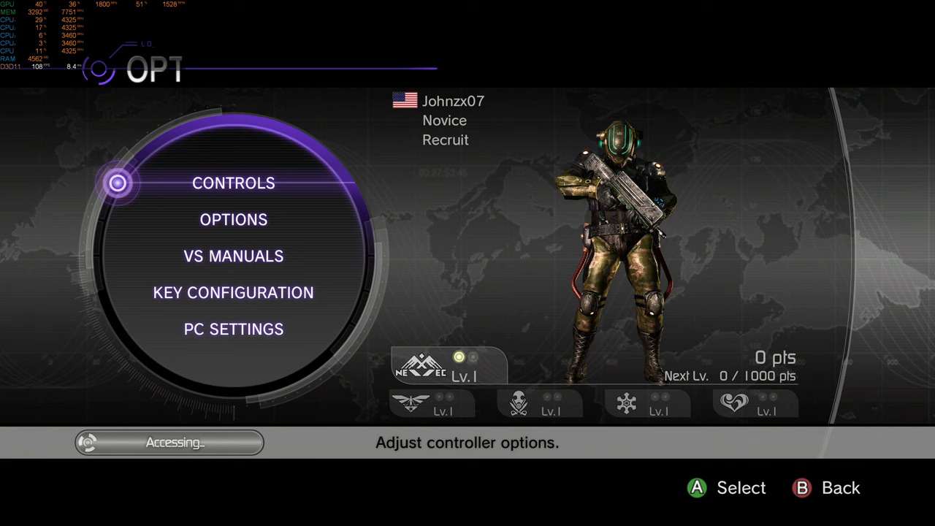
left_click(234, 329)
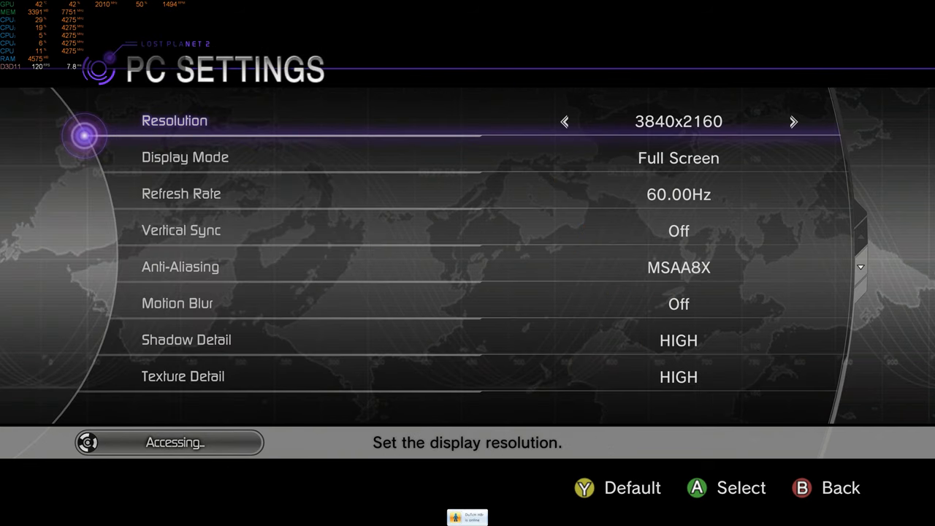
scroll("down", 3)
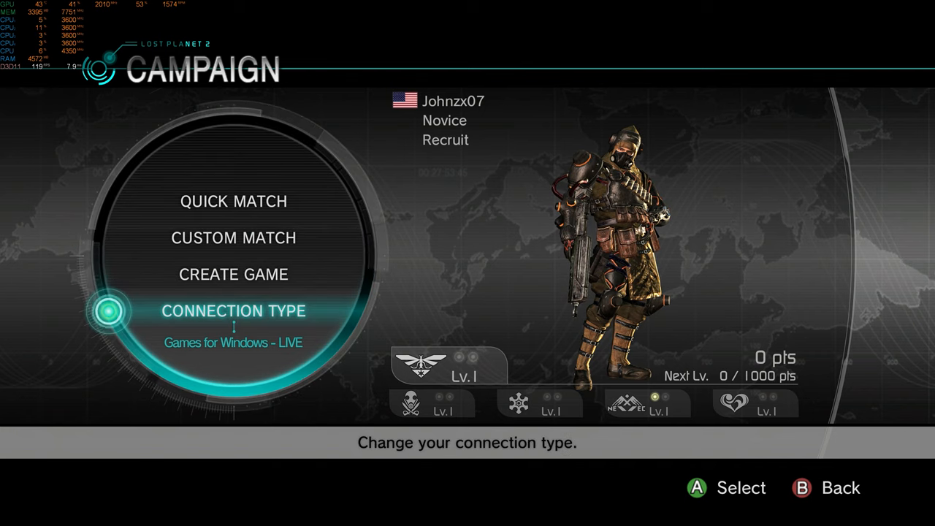
- Start an offline campaign from the lobby and bring up the Xbox Game Bar overlay
left_click(233, 310)
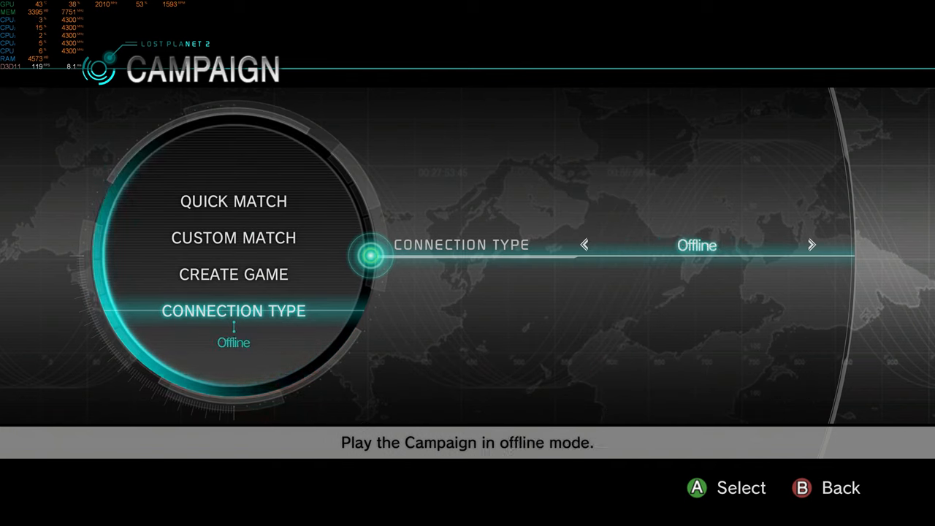
left_click(811, 245)
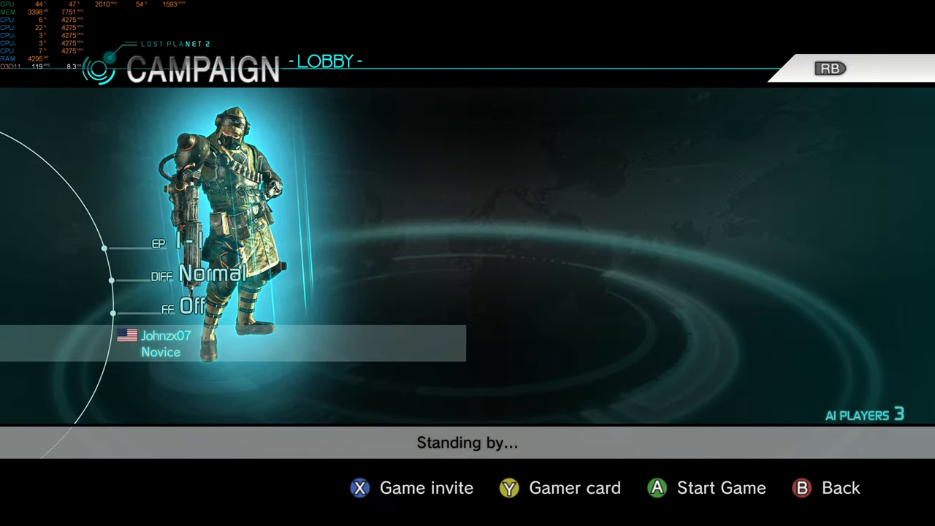
left_click(704, 488)
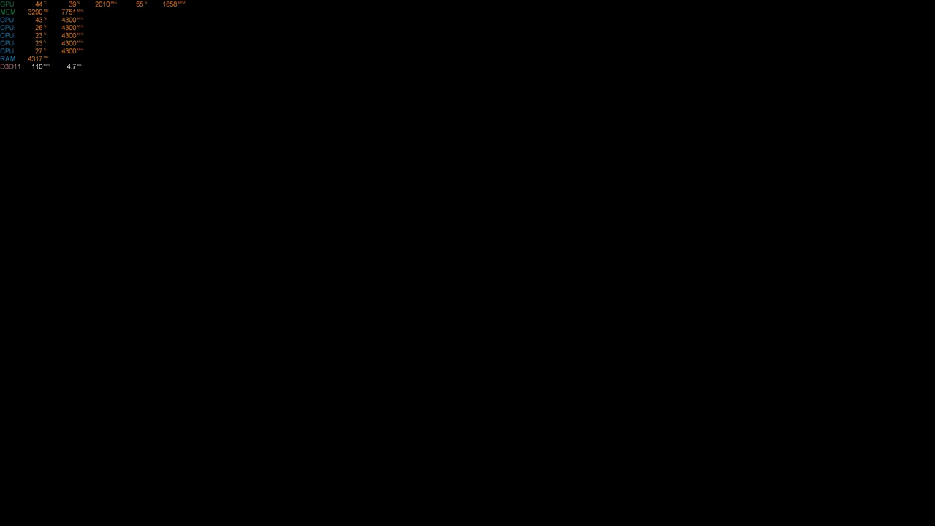
key("Win+g")
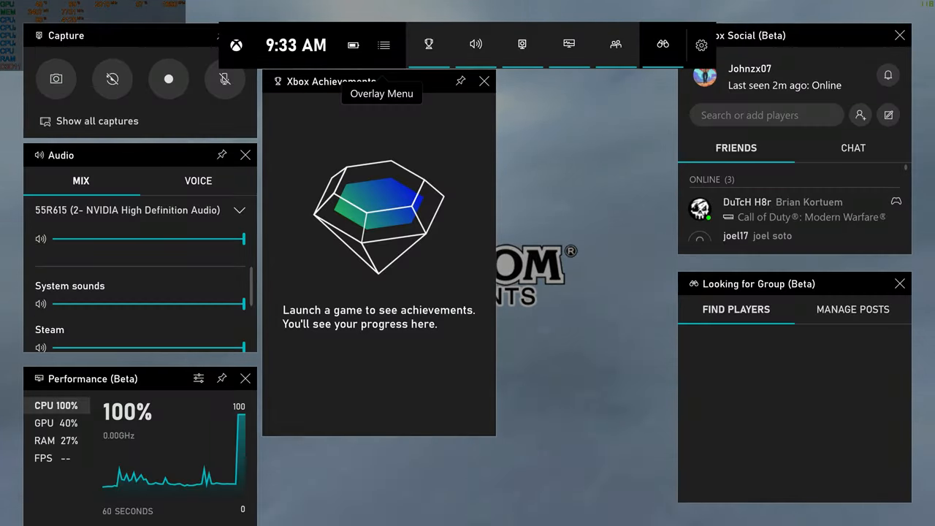